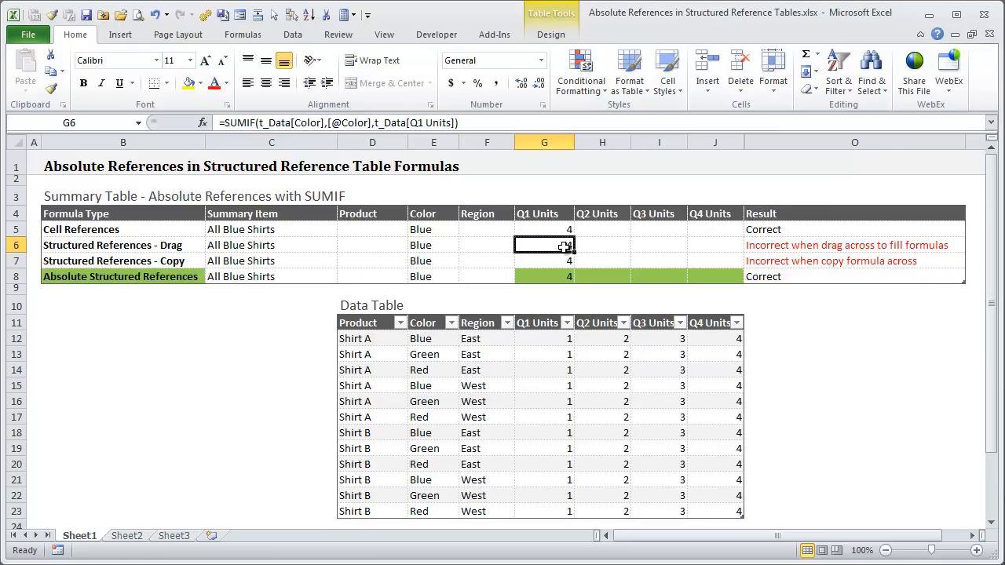
Review the Q1 SUMIF formulas in G6 and G5 without changing them.
double_click(544, 245)
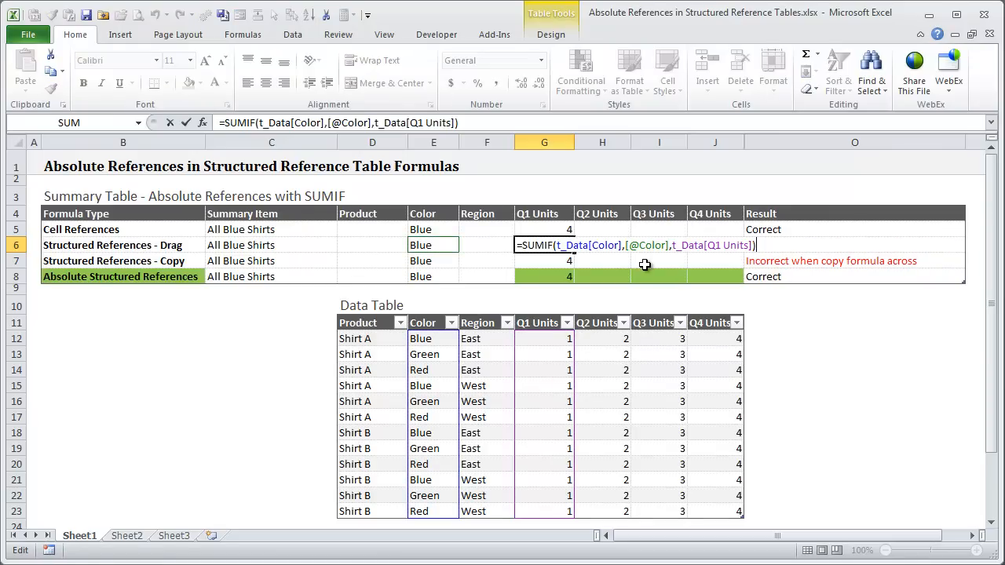
mouse_move(480, 256)
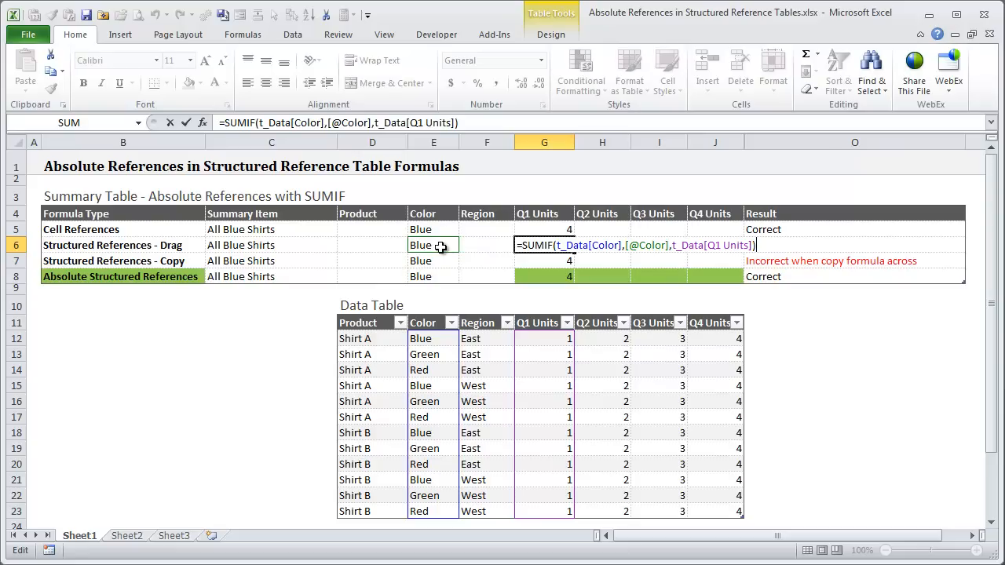
mouse_move(443, 372)
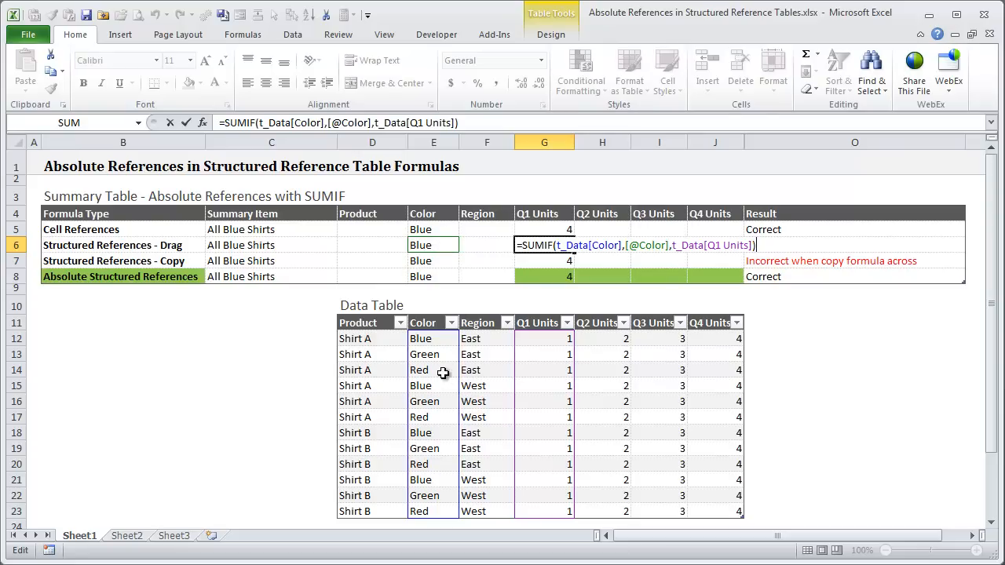
mouse_move(434, 263)
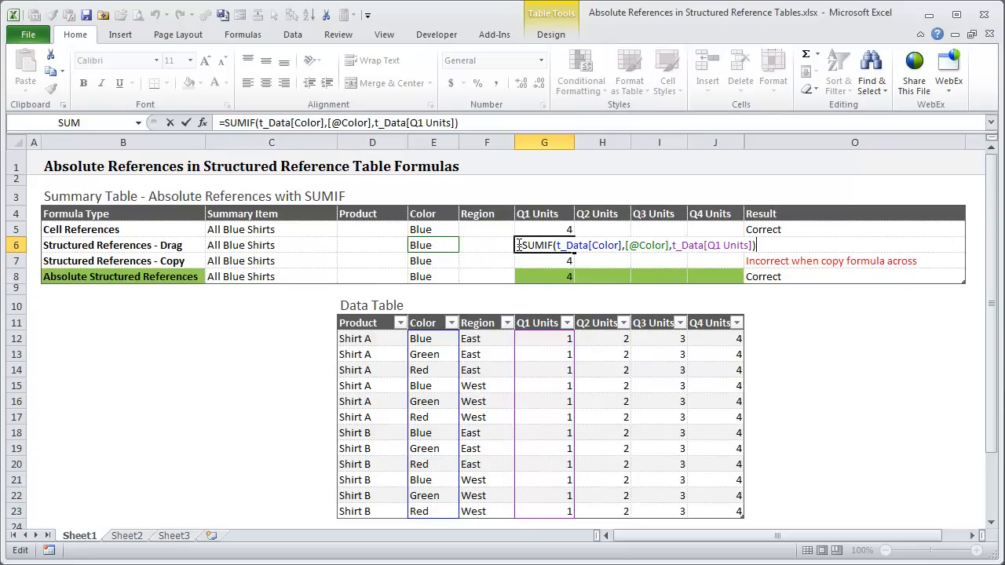
key(Return)
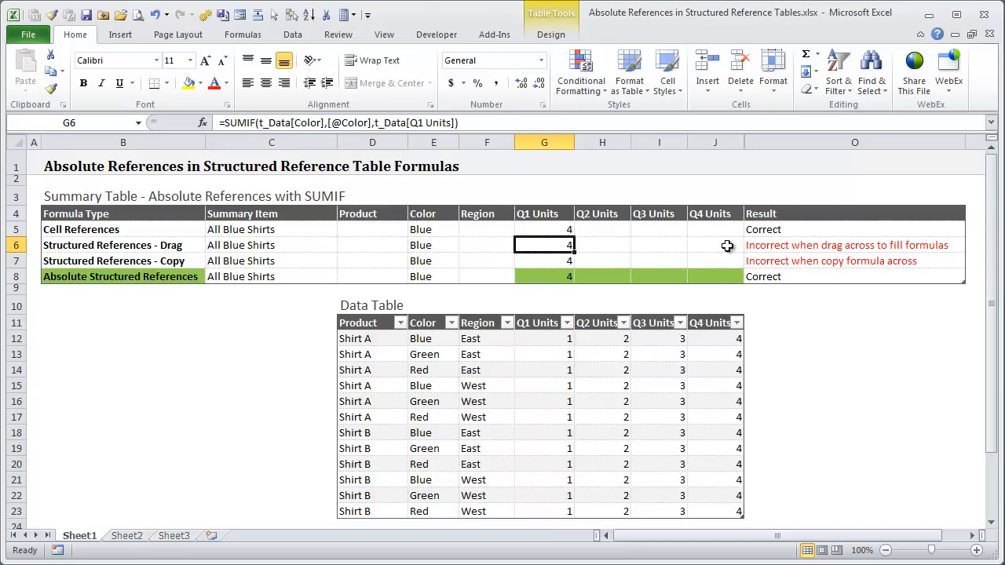
mouse_move(550, 230)
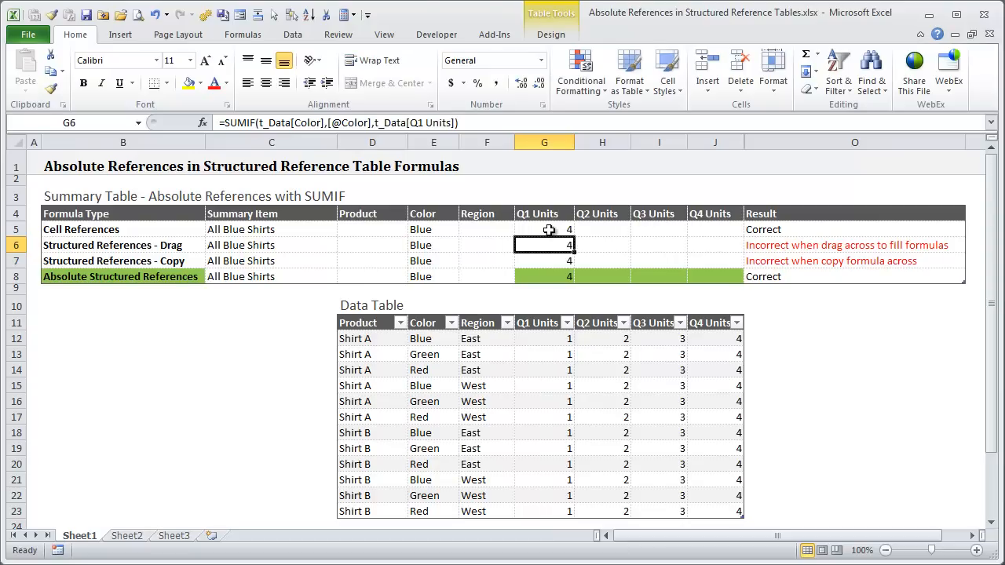
click(544, 230)
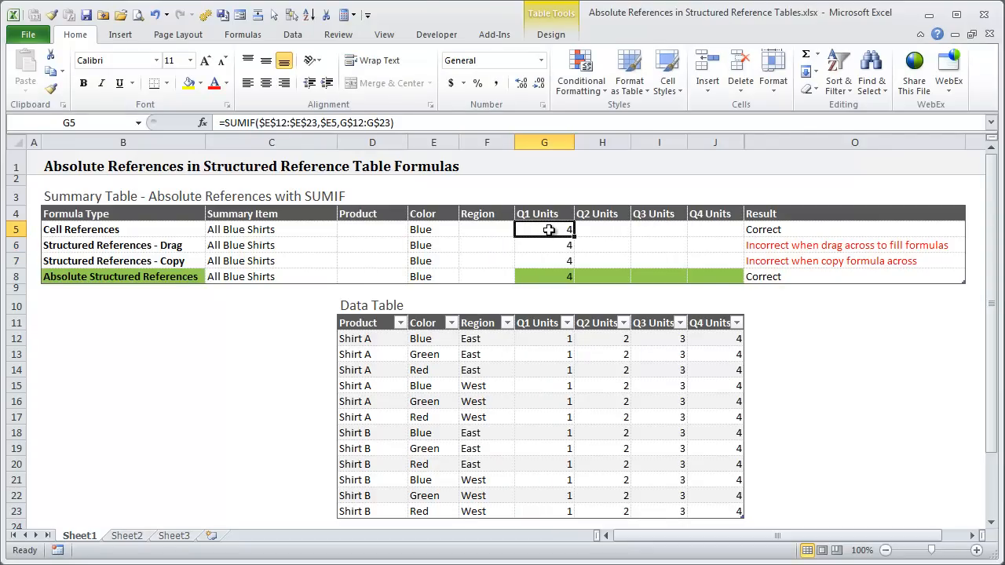
double_click(544, 229)
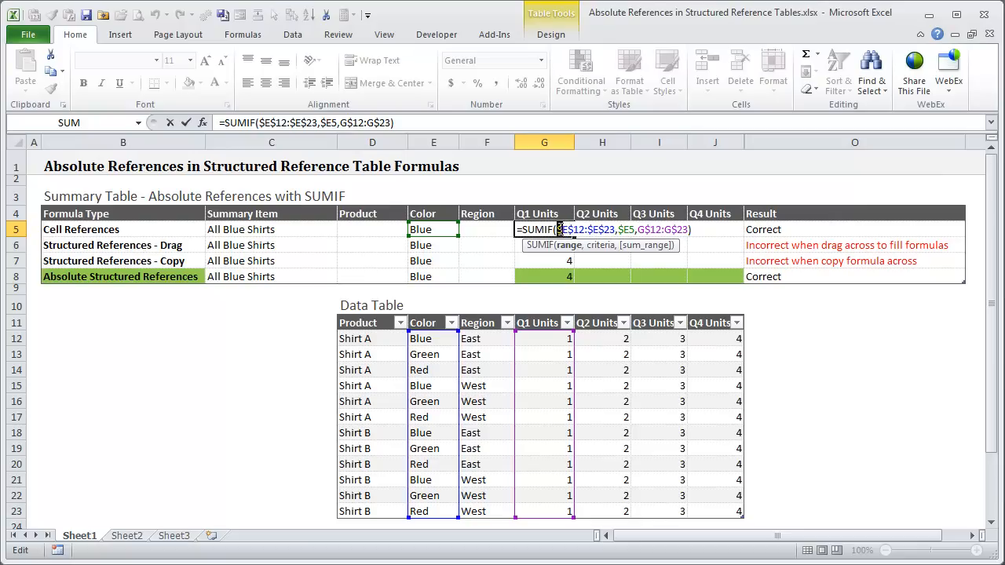
key(Escape)
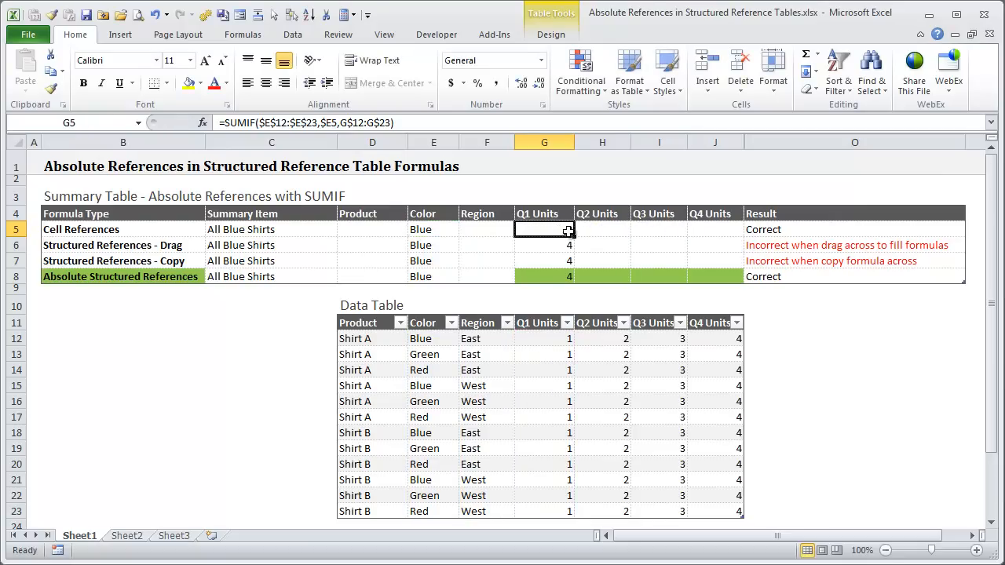
Fill the G5 formula across to J5 so Q2–Q4 show 8, 12 and 16, and verify H5.
drag(565, 229, 734, 233)
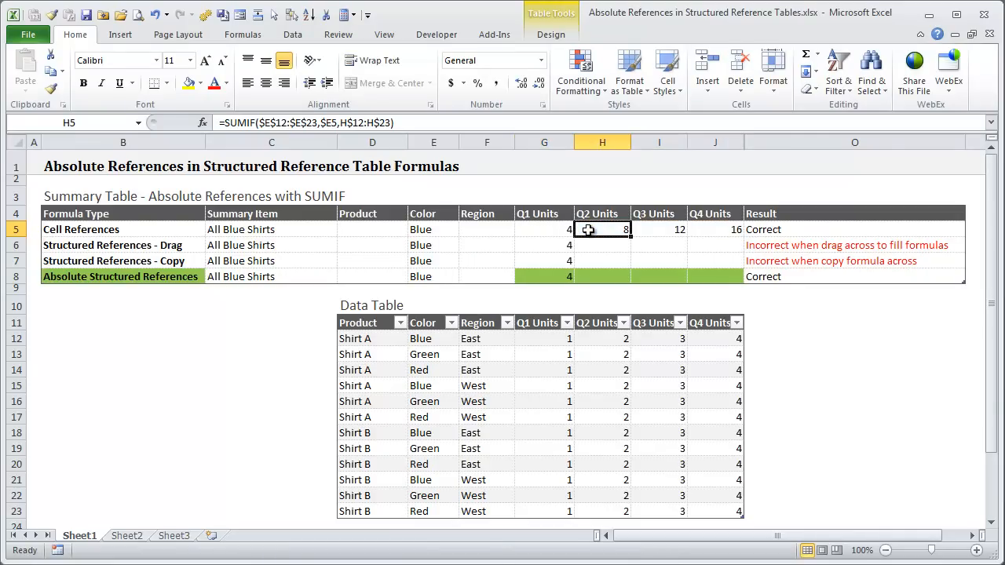
double_click(602, 230)
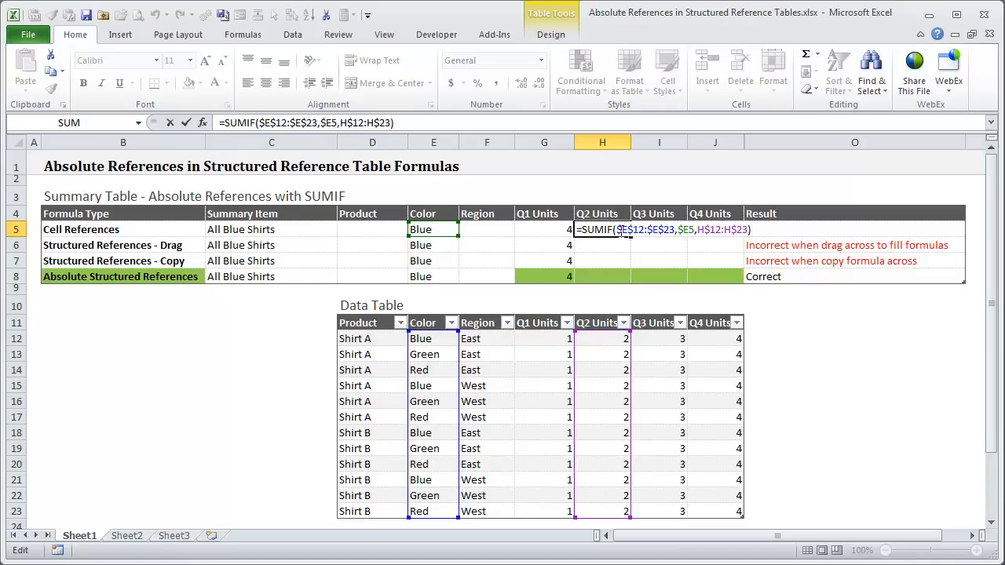
key(Return)
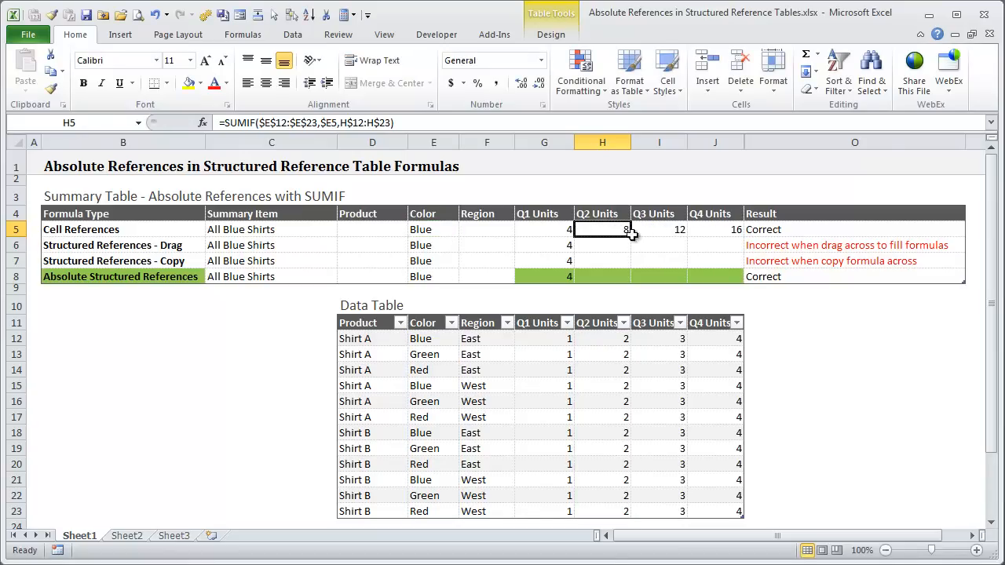
mouse_move(600, 233)
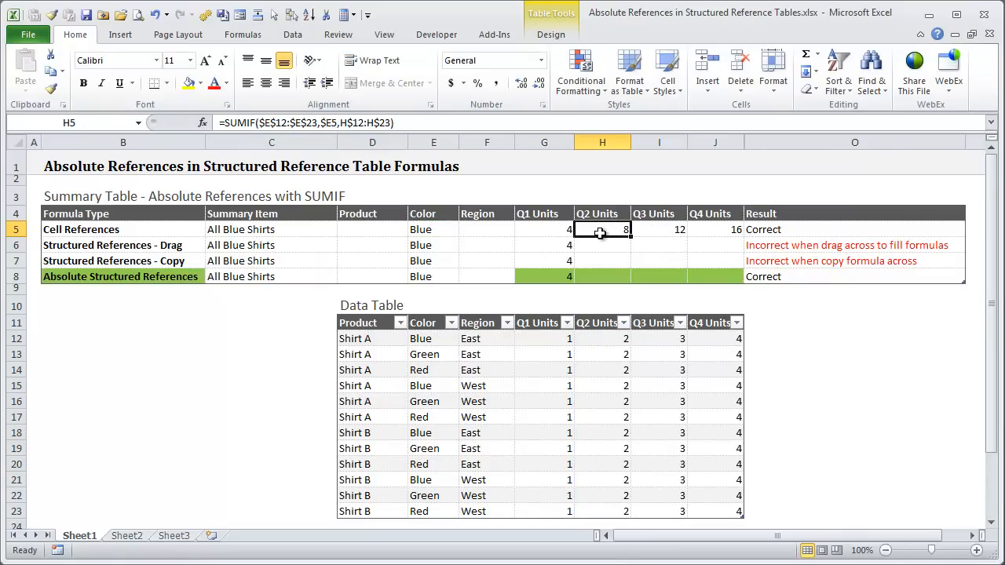
mouse_move(724, 227)
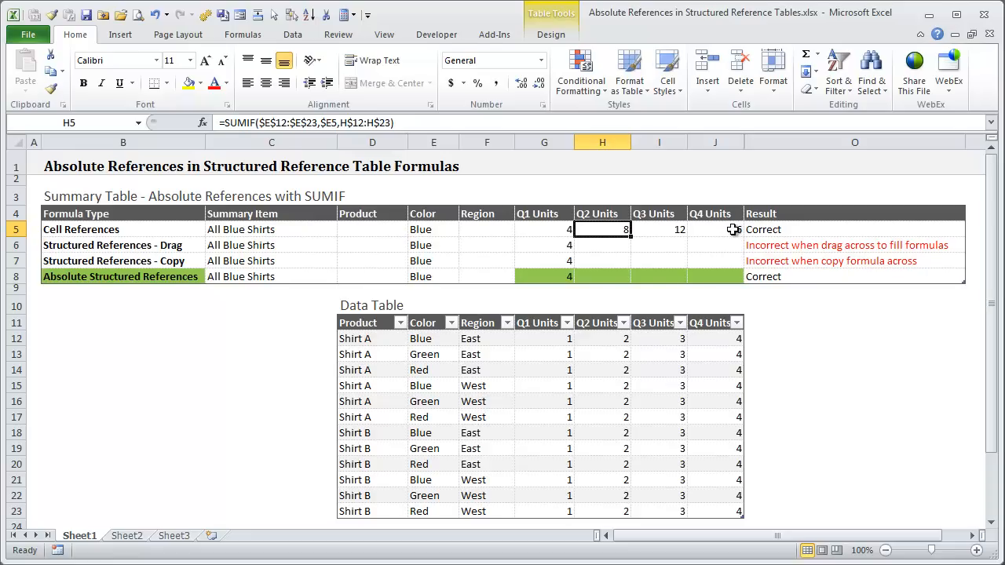
Drag the G6 formula across to J6 and inspect H6, where t_Data[Region] yields 0.
click(544, 244)
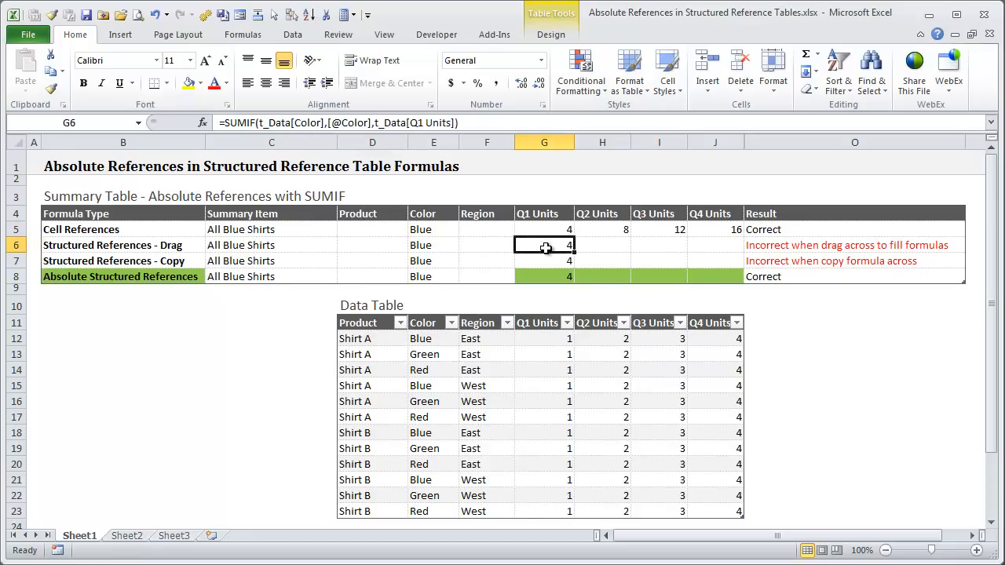
mouse_move(555, 242)
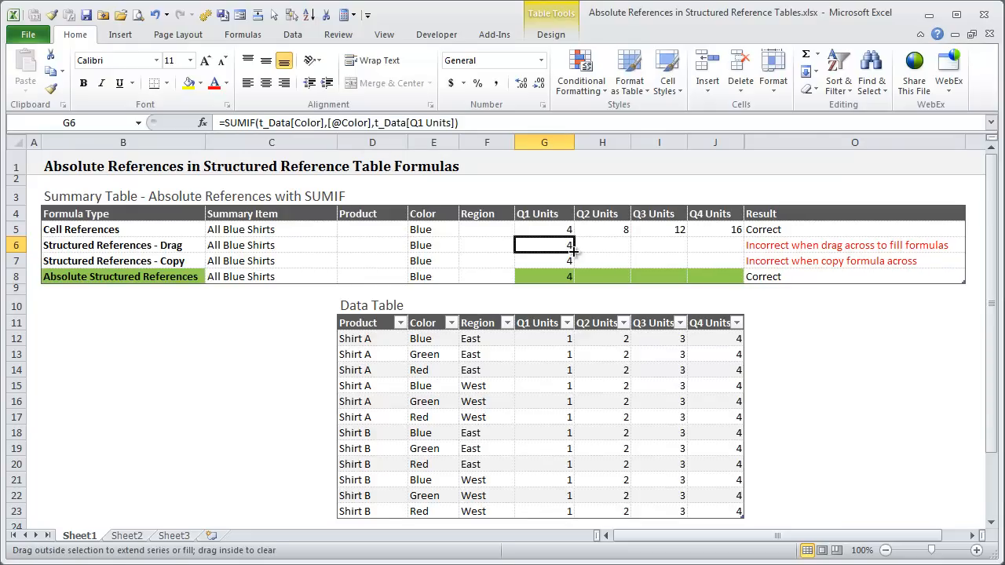
double_click(544, 245)
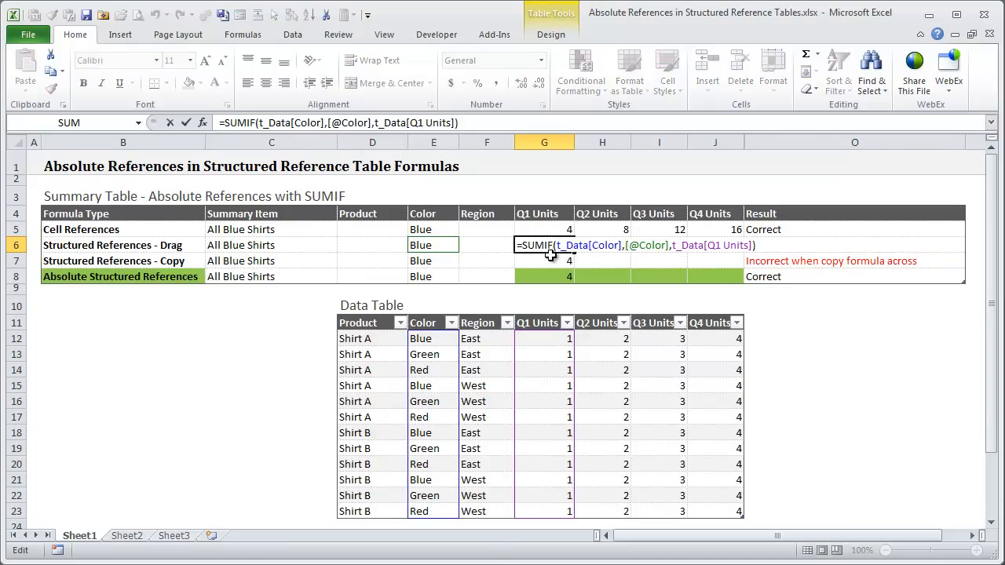
mouse_move(448, 365)
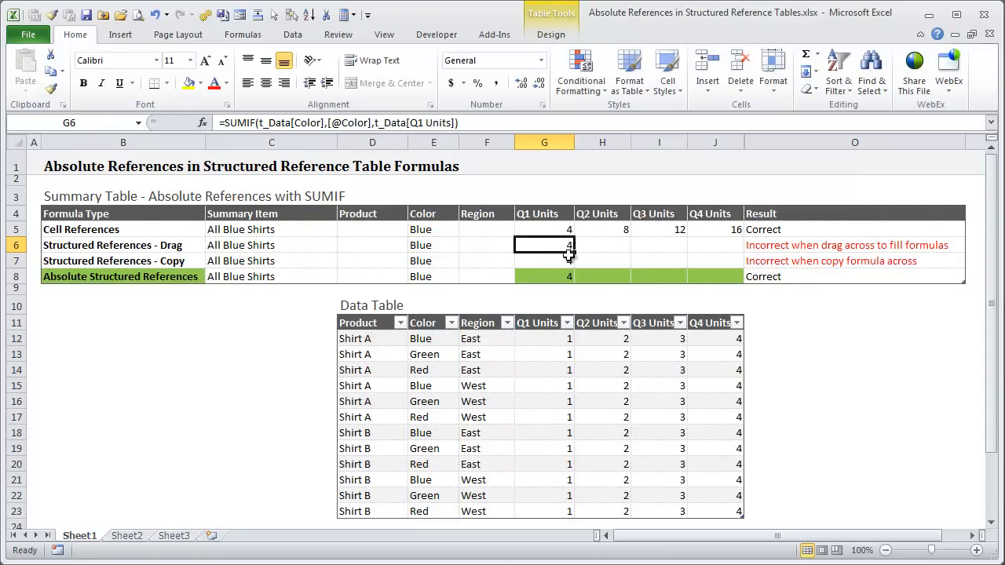
drag(544, 244, 715, 244)
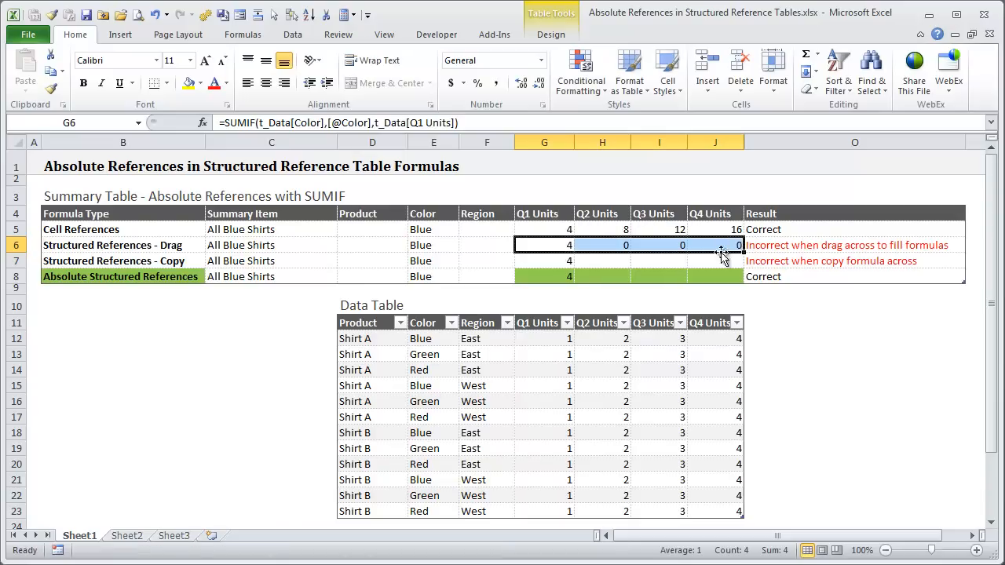
click(603, 245)
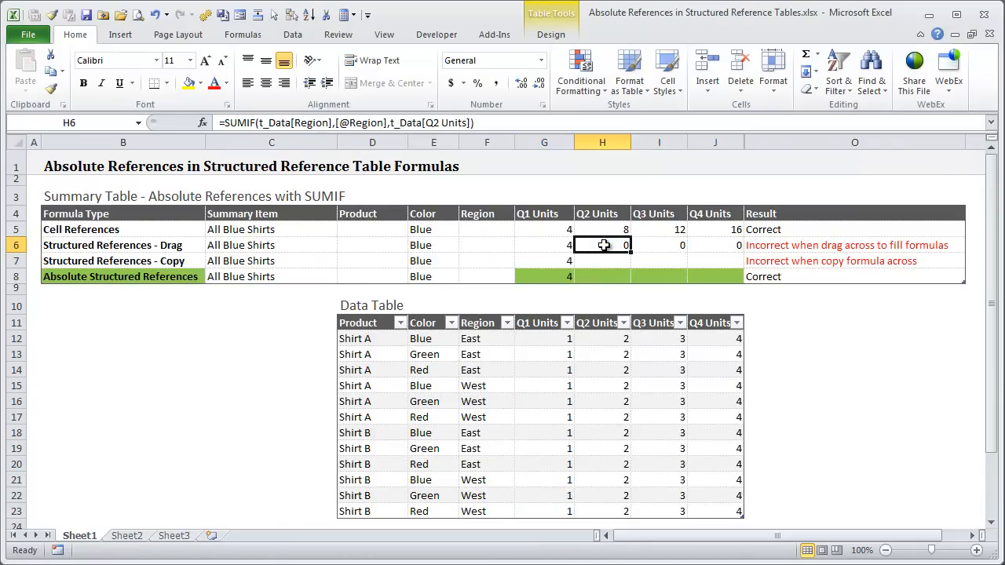
double_click(602, 245)
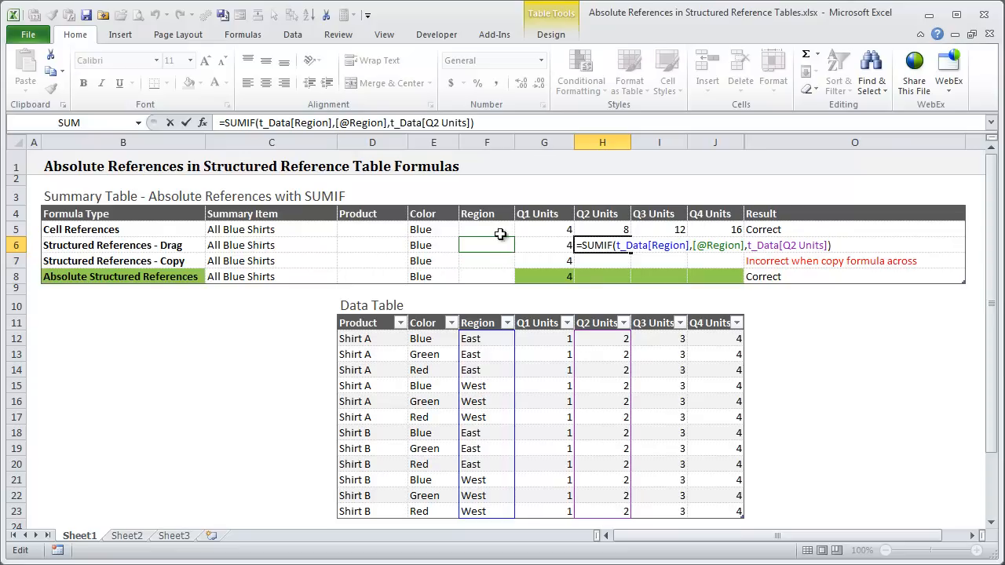
mouse_move(476, 244)
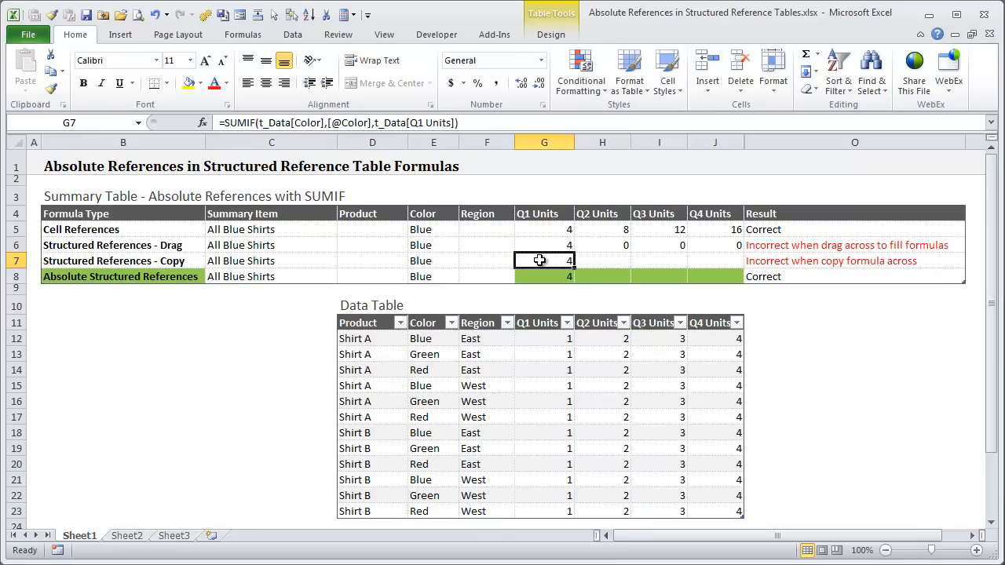
Copy the G7 Q1 formula for pasting into H7:J7, then select G8.
key(ctrl+c)
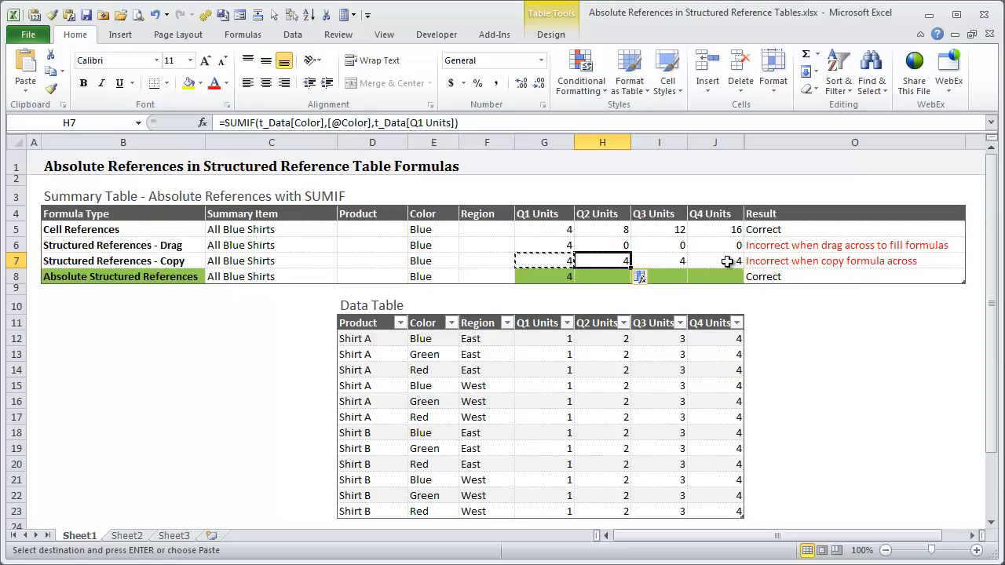
mouse_move(554, 273)
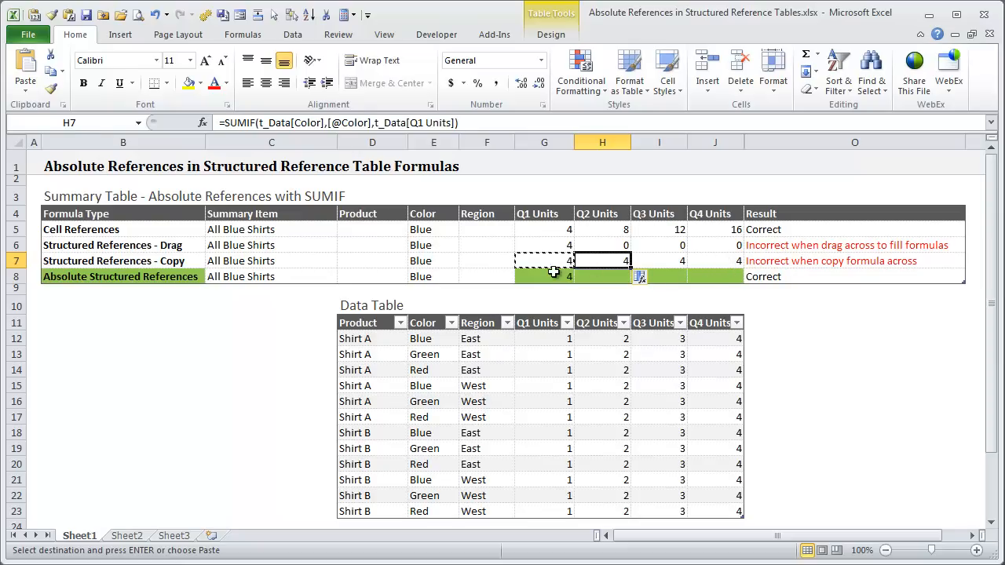
click(544, 276)
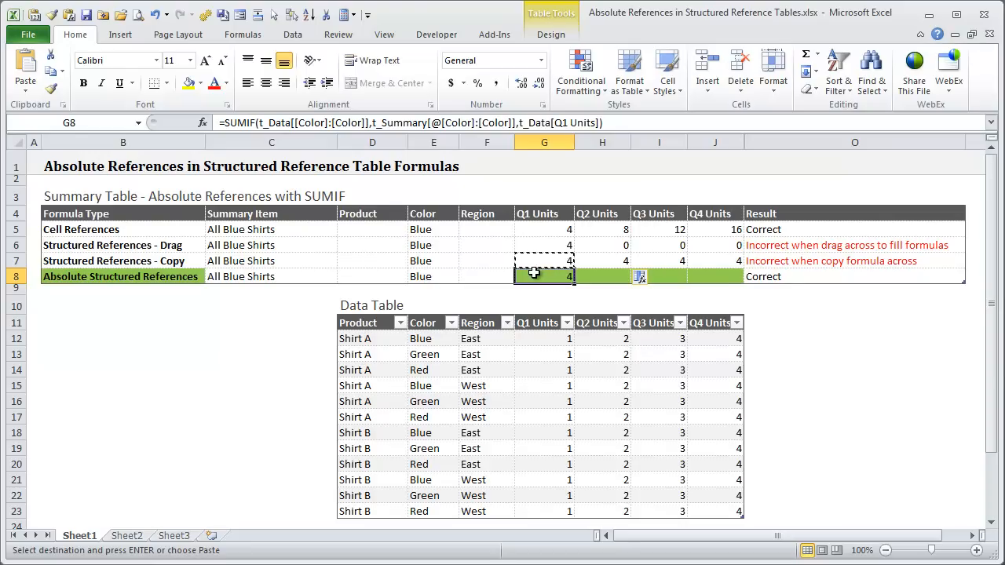
double_click(544, 276)
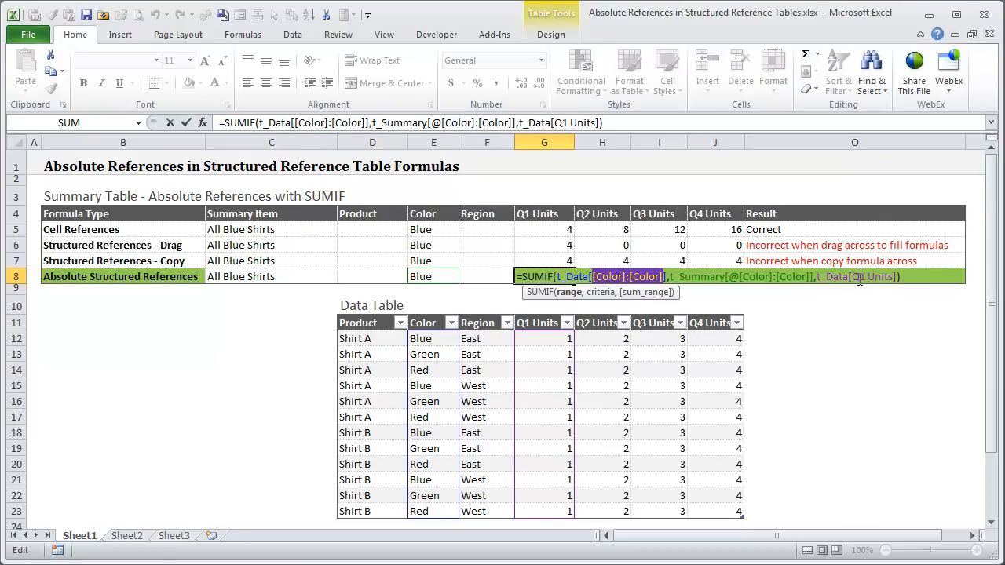
key(Return)
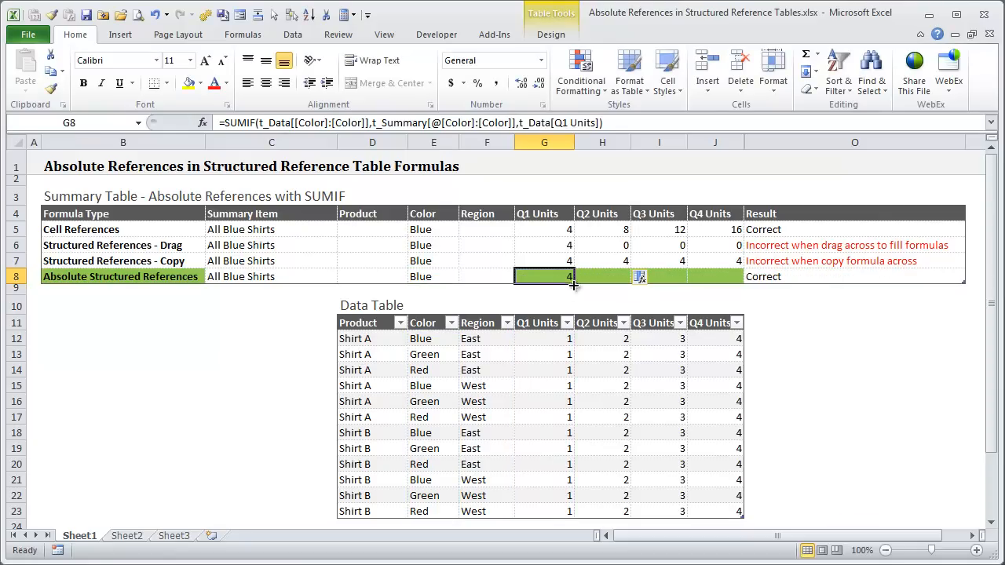
drag(573, 285, 734, 285)
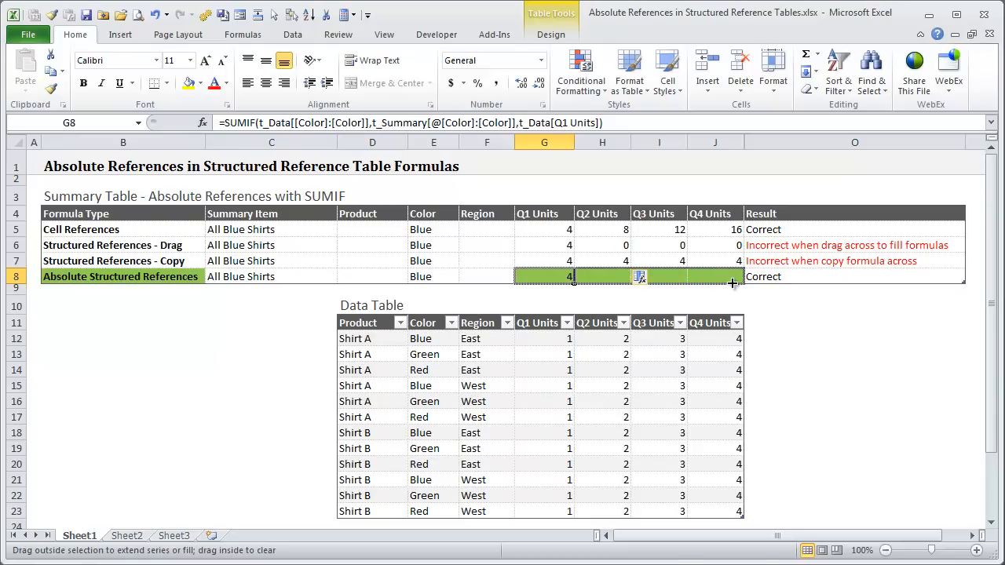
drag(569, 277, 734, 277)
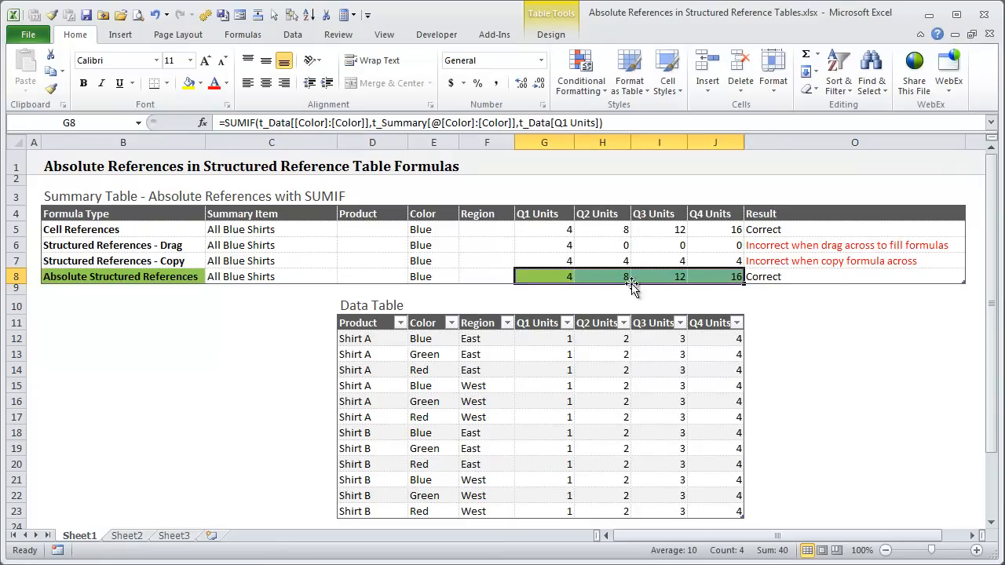
mouse_move(622, 277)
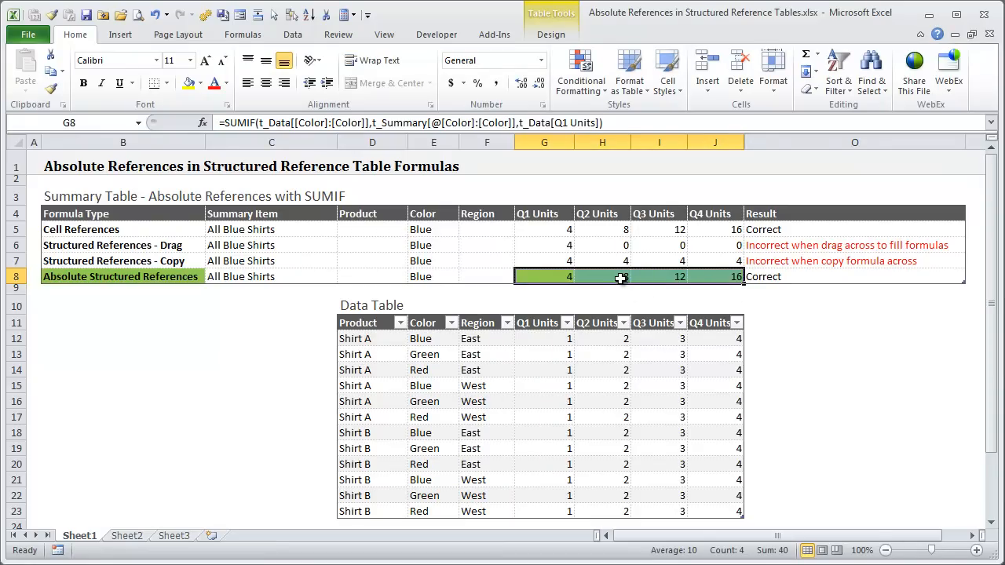
click(602, 276)
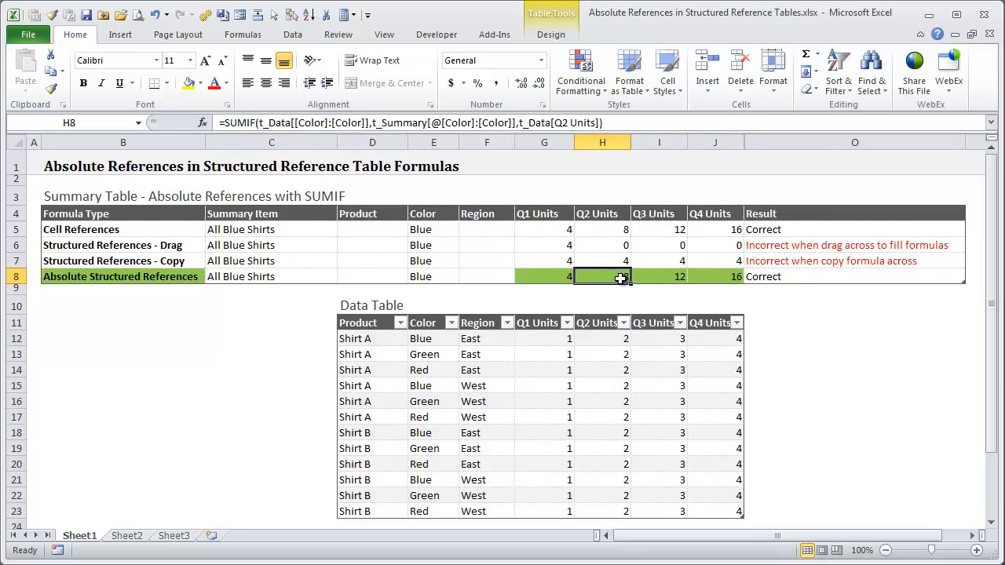
double_click(602, 276)
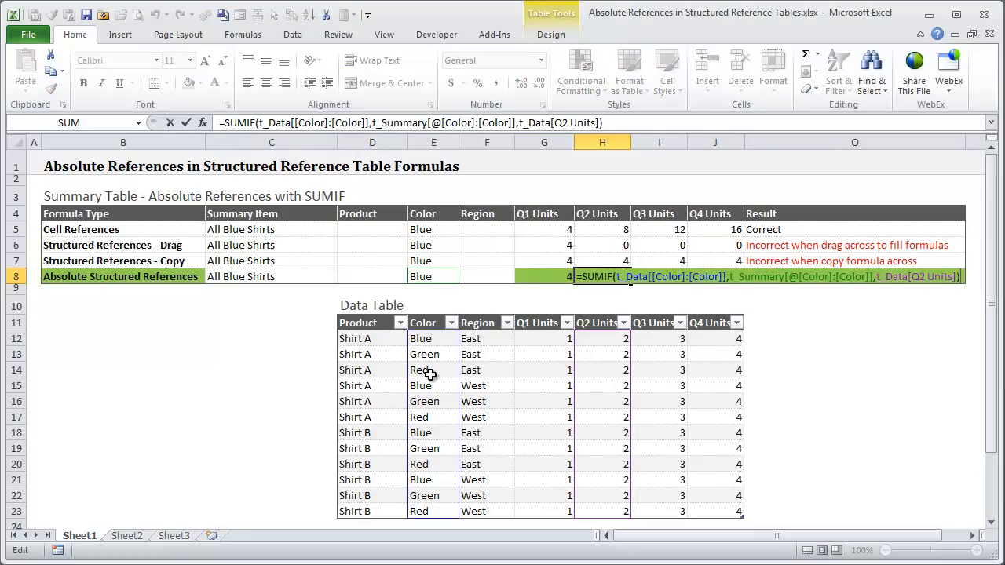
mouse_move(431, 352)
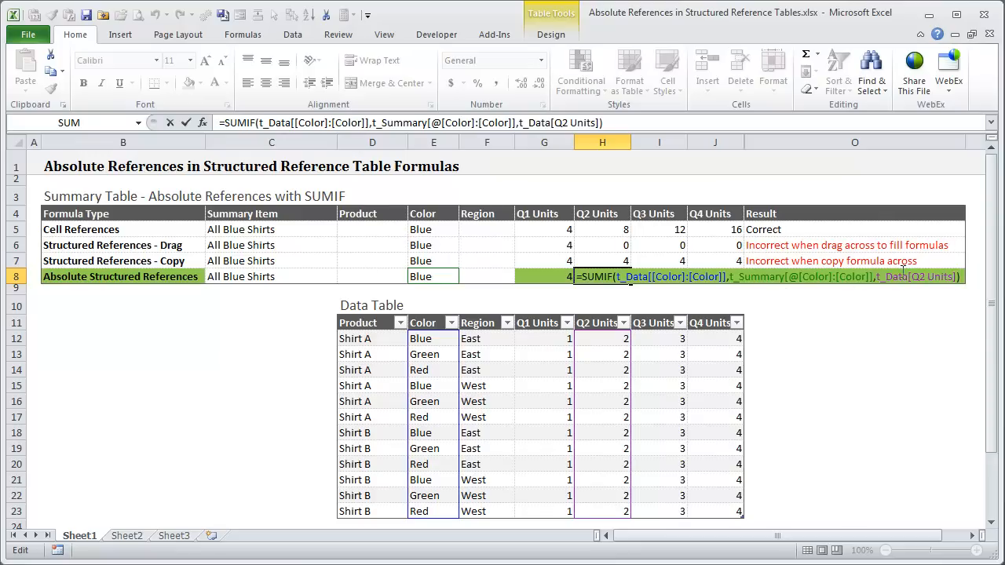
double_click(919, 276)
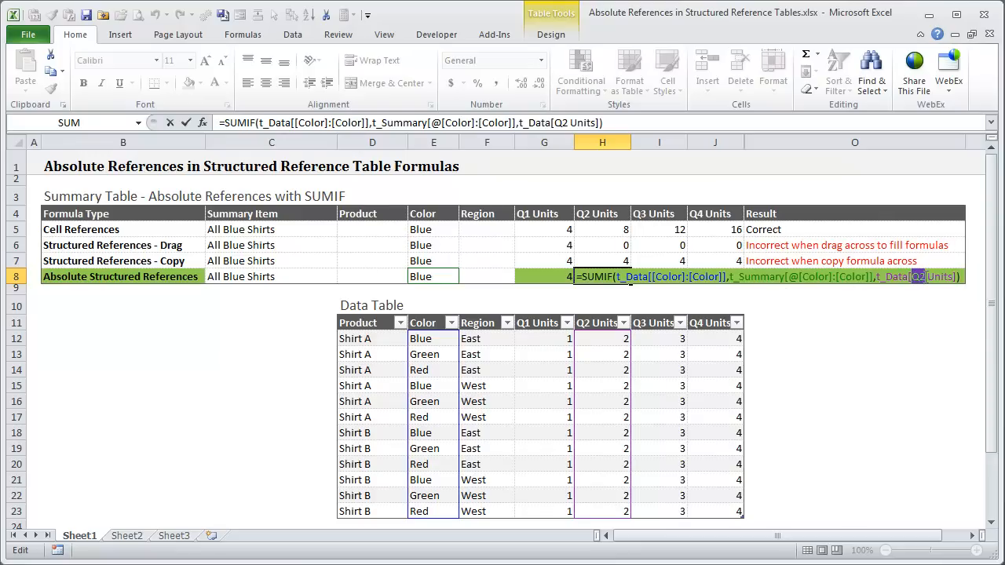
mouse_move(518, 400)
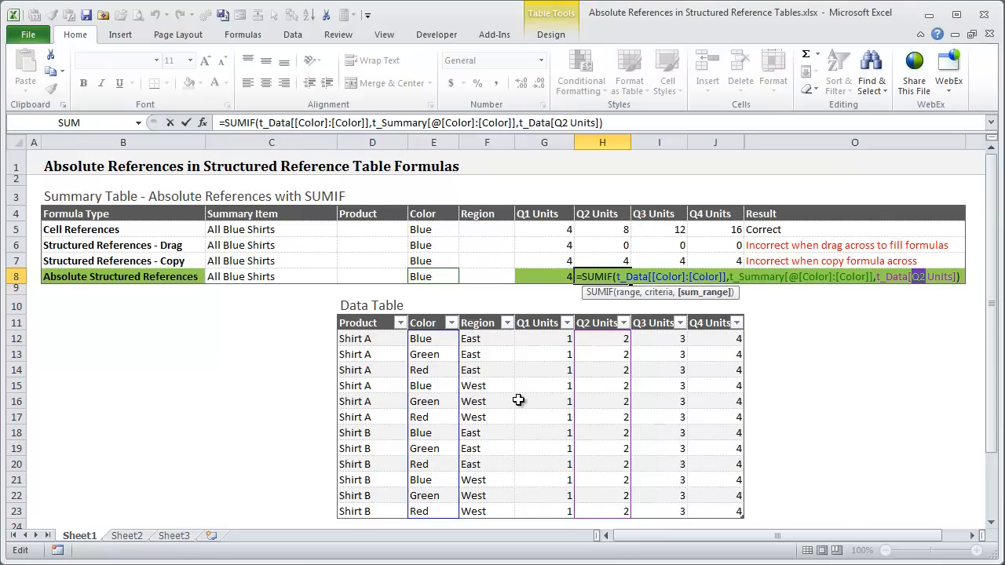
key(Return)
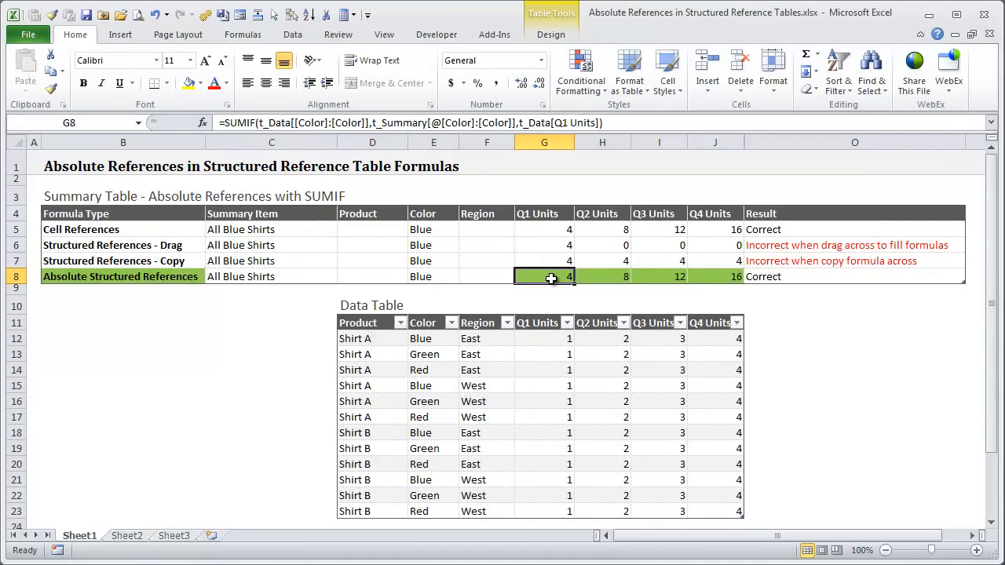
Edit the G8 SUMIF formula to clear its t_Data[[Color]:[Color]] range argument.
double_click(544, 276)
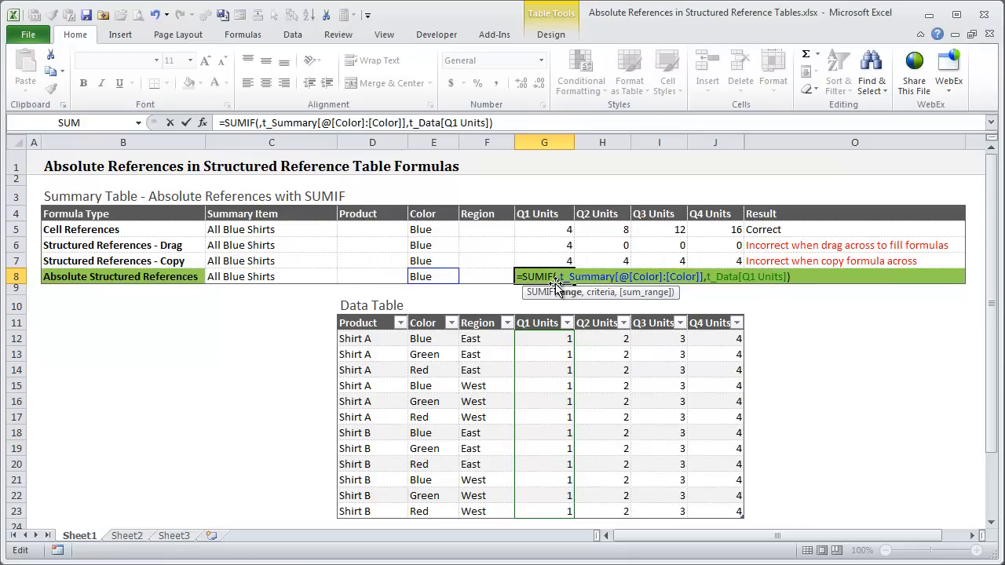
mouse_move(450, 330)
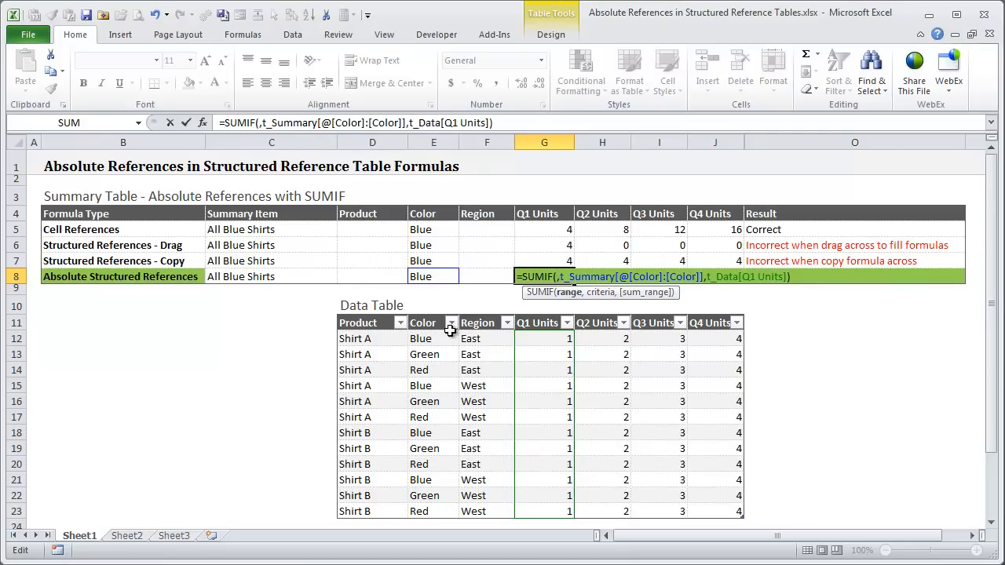
mouse_move(430, 339)
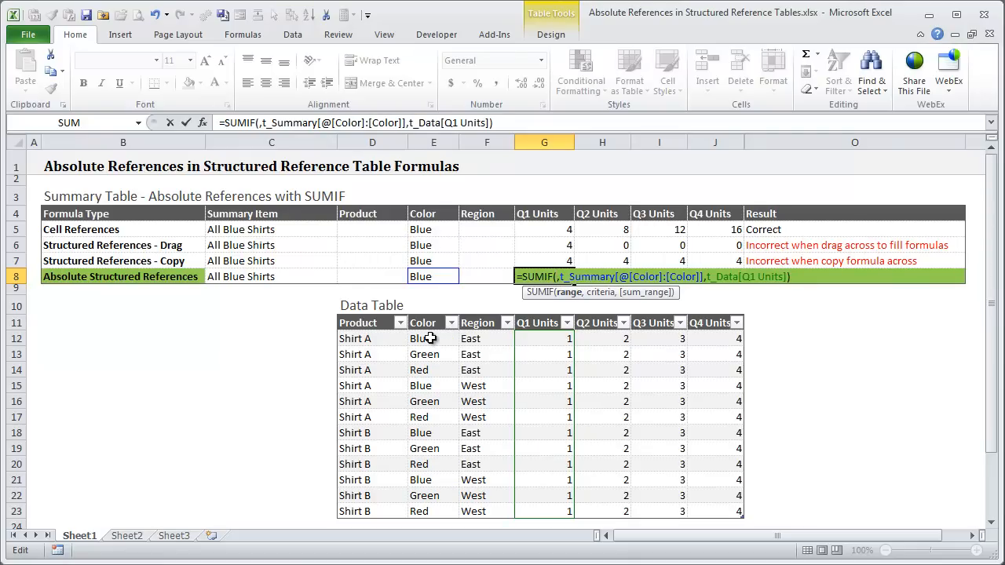
Insert the Data Table Color column as the range and retype it toward t_Data[[Color]:[Color]].
drag(433, 338, 432, 511)
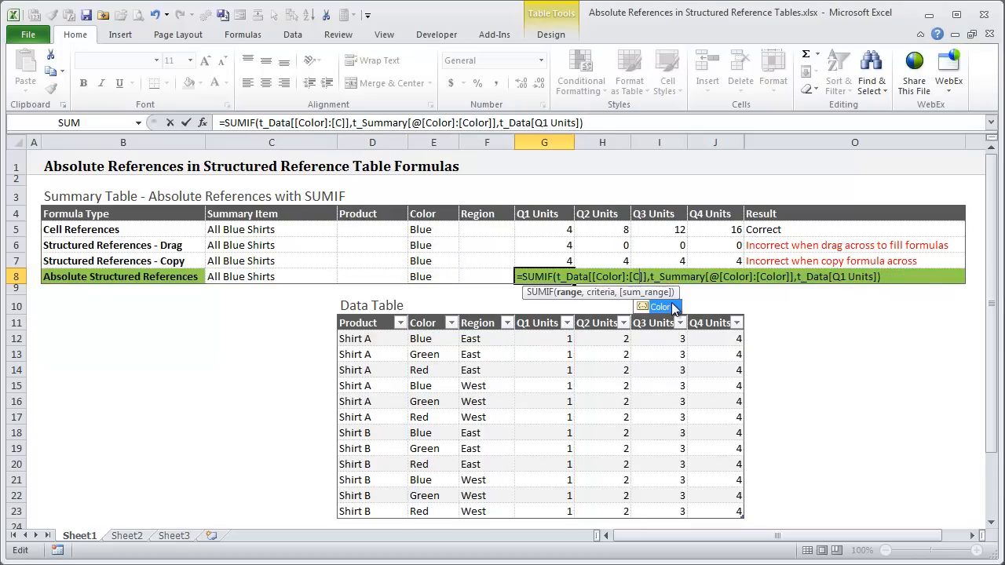
text(o)
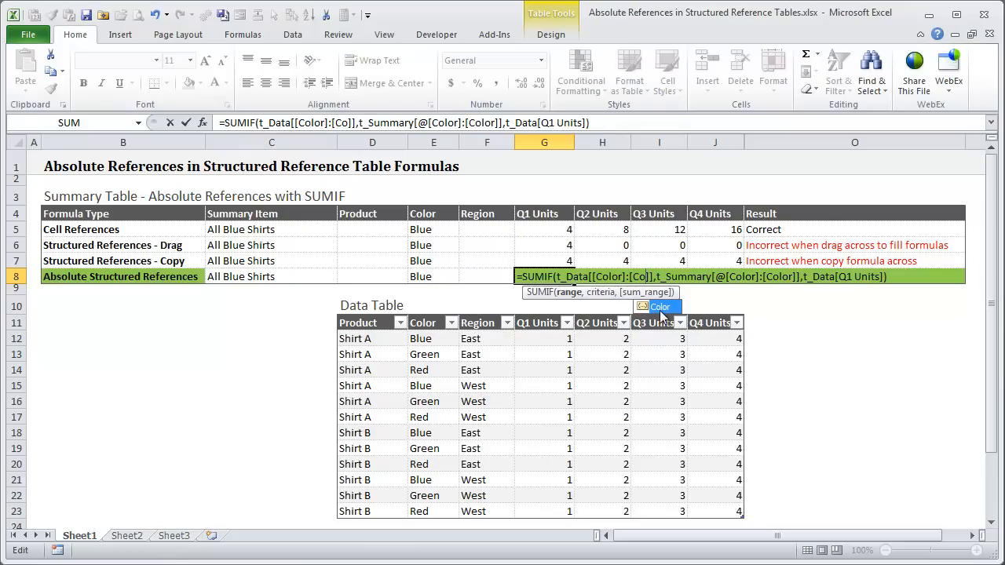
mouse_move(677, 317)
text(lor)
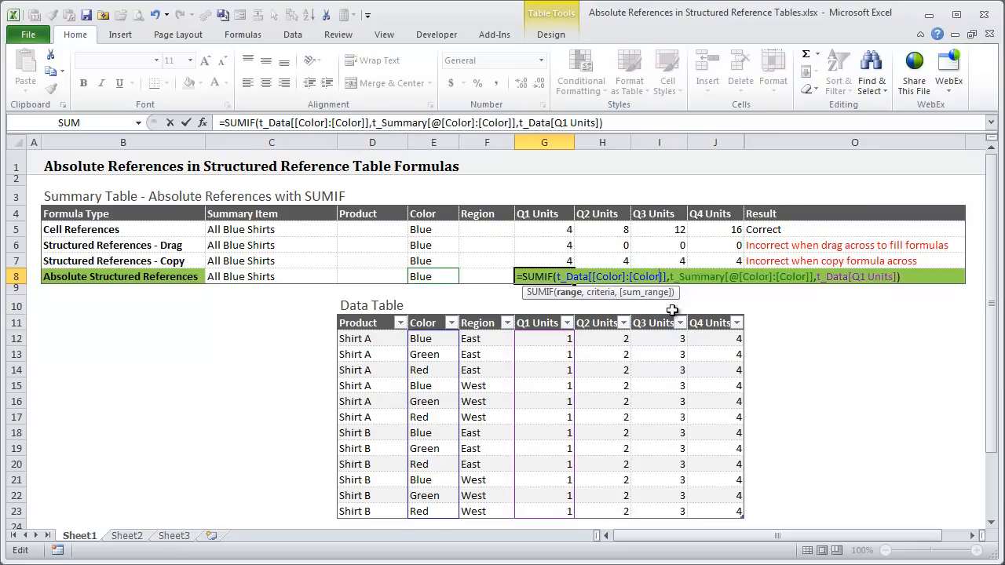
mouse_move(659, 310)
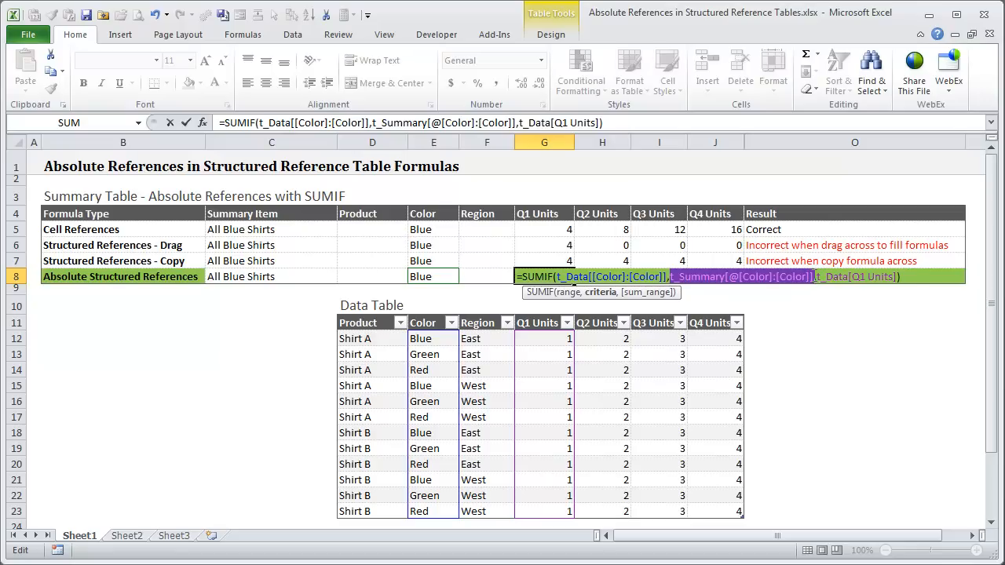
Replace the criteria with E8 as t_Summary[@[Color]:[Color]] and commit the formula, giving 4.
key(Delete)
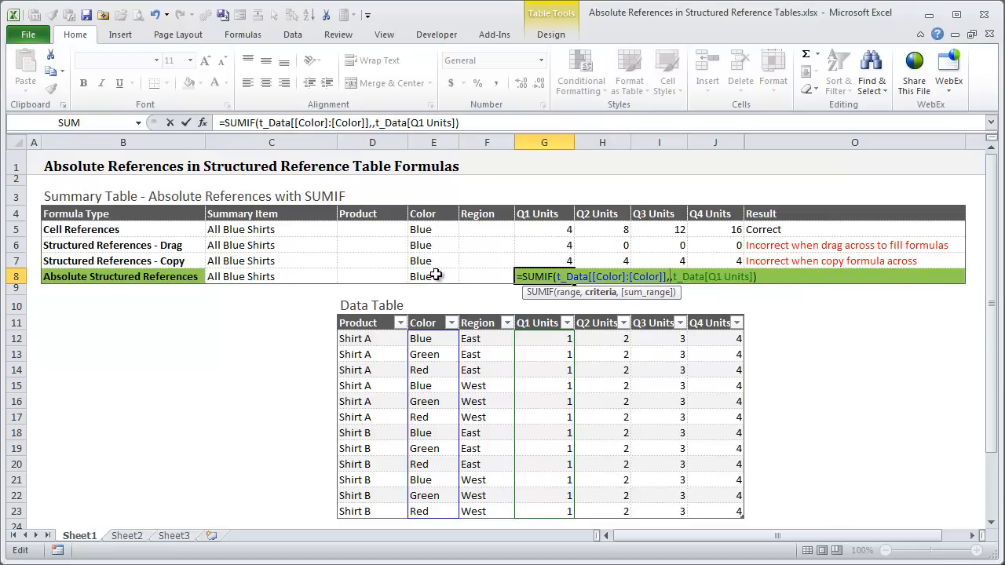
click(432, 275)
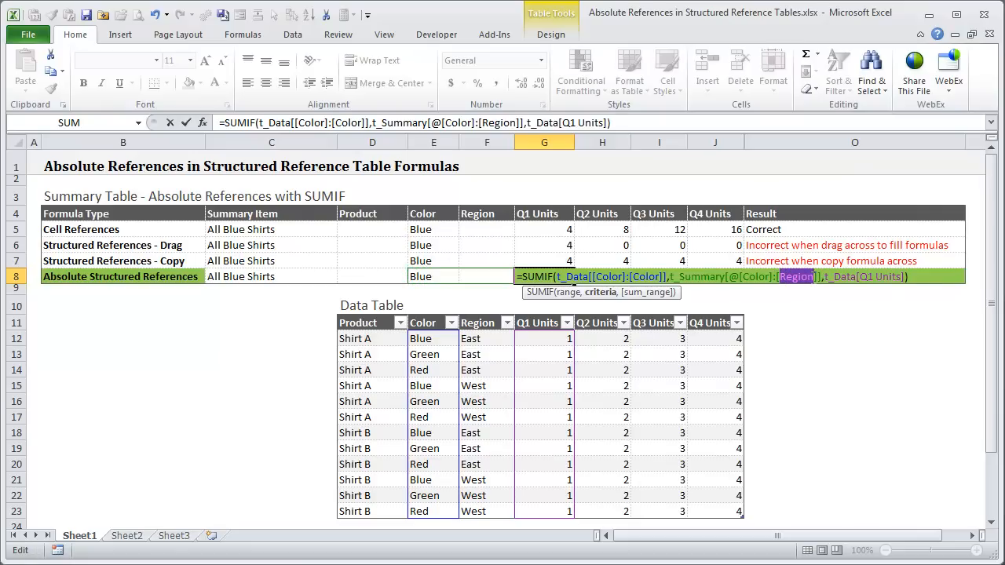
text(co)
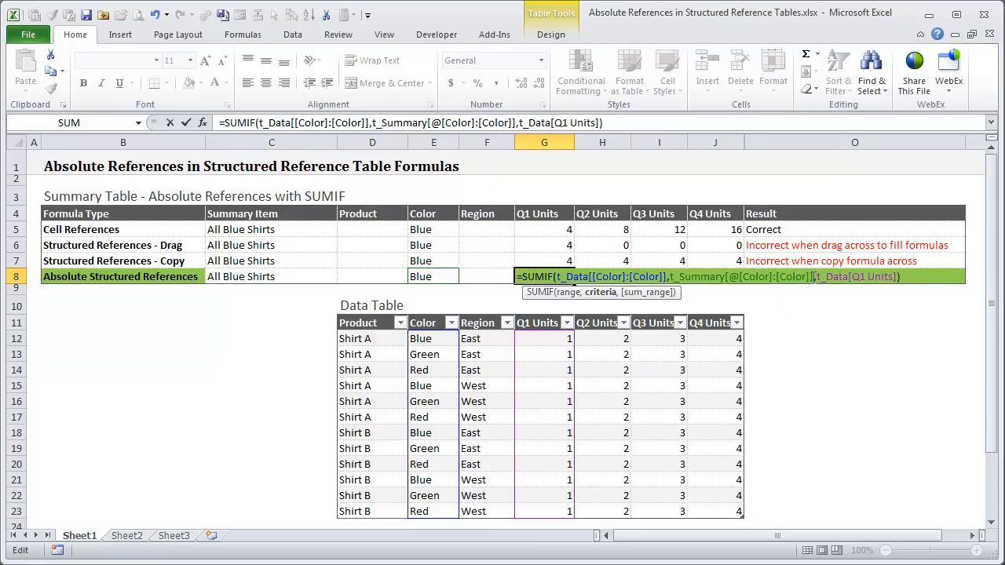
key(Return)
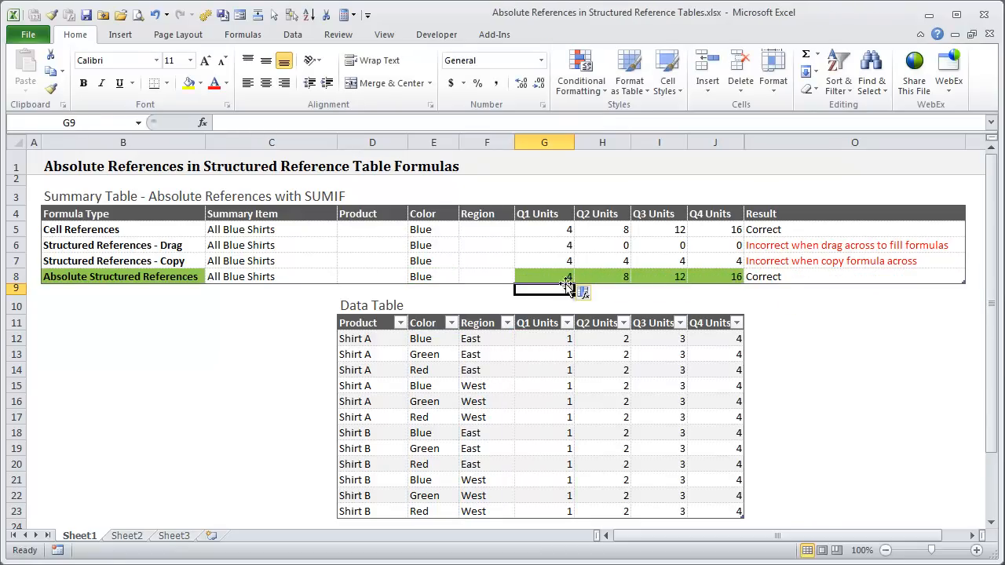
Fill the anchored G8 formula across to J8, giving 4, 8, 12 and 16.
click(544, 276)
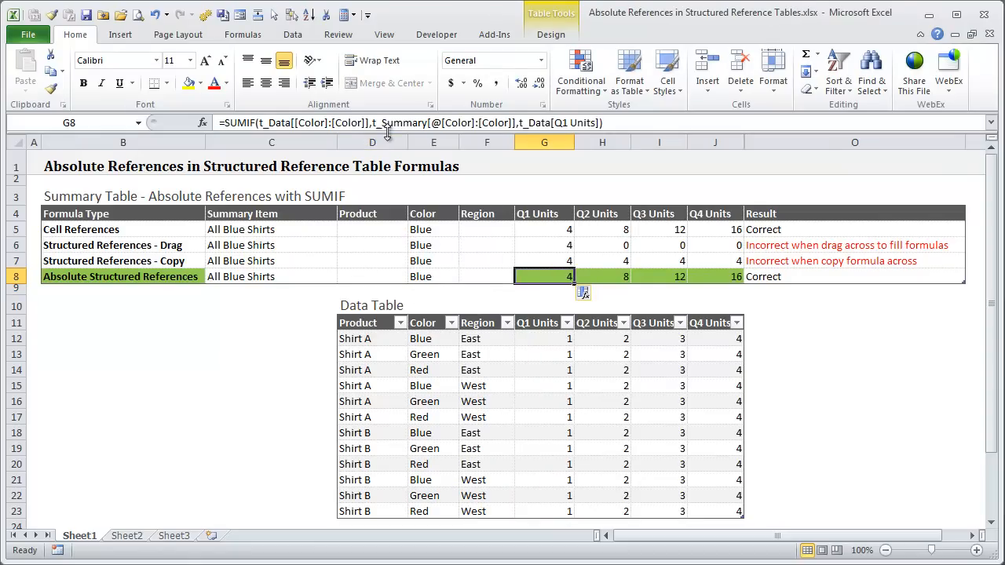
click(602, 276)
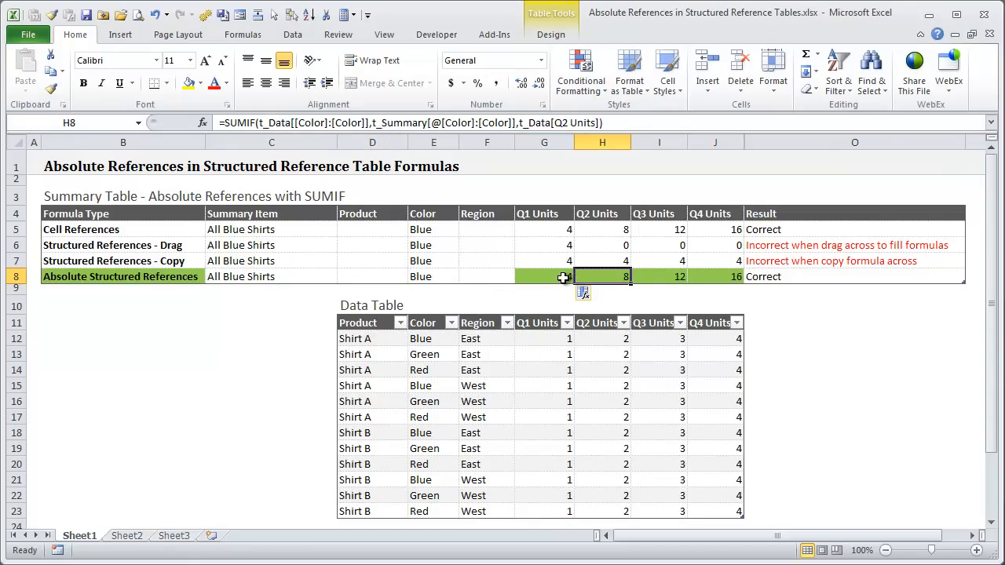
click(544, 277)
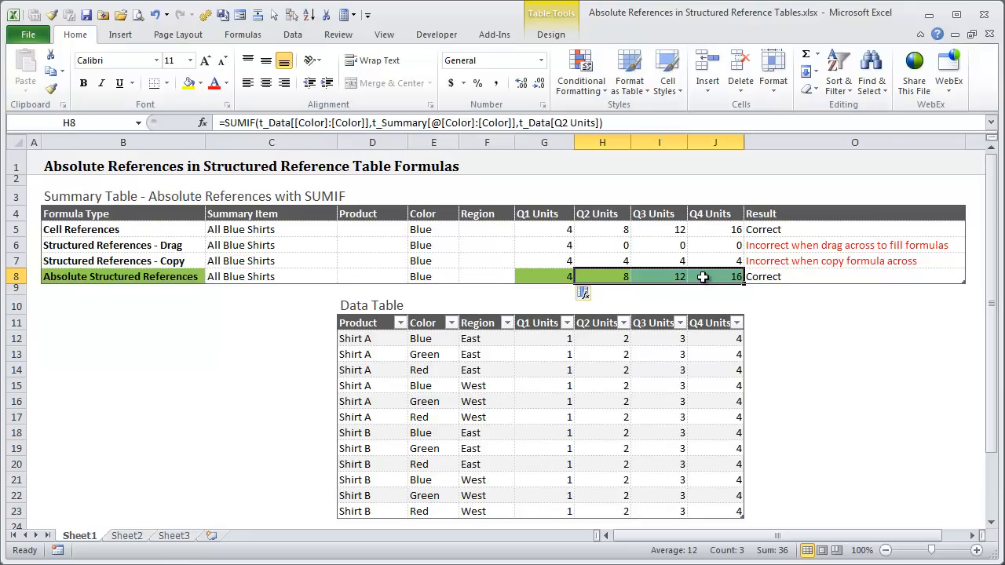
click(544, 277)
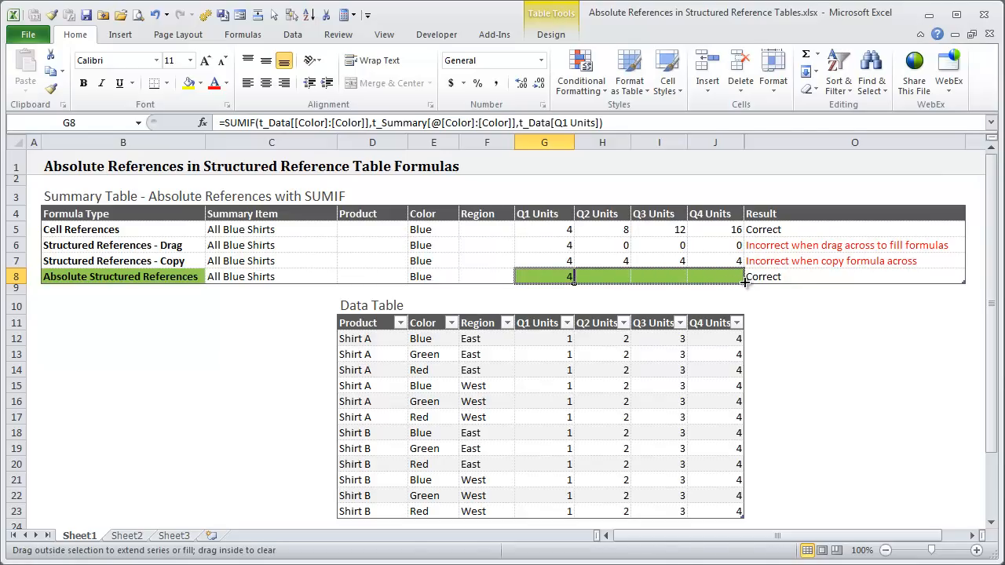
drag(571, 277, 741, 276)
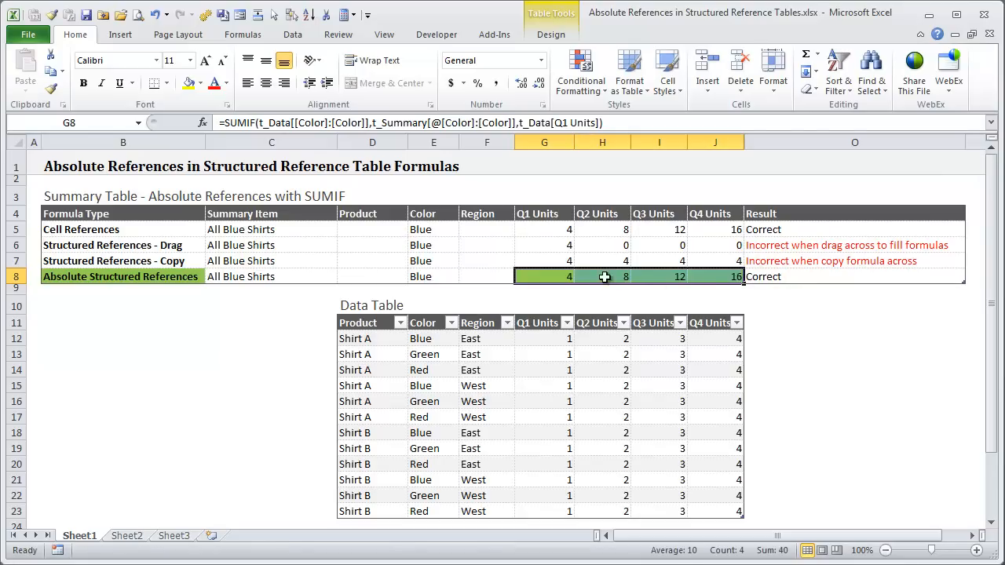
mouse_move(611, 286)
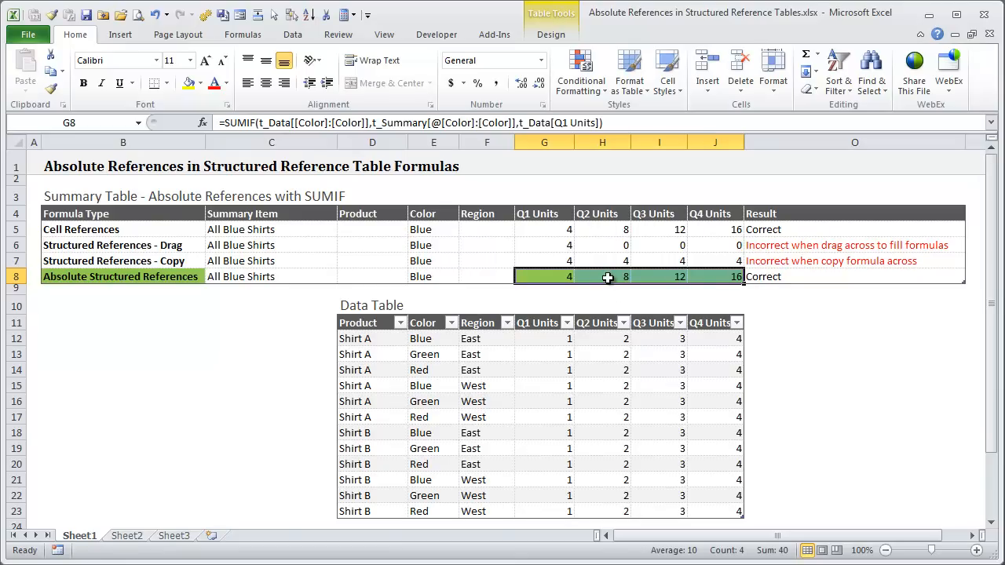
Verify the H8 formula references Q2 Units without changing it.
click(602, 277)
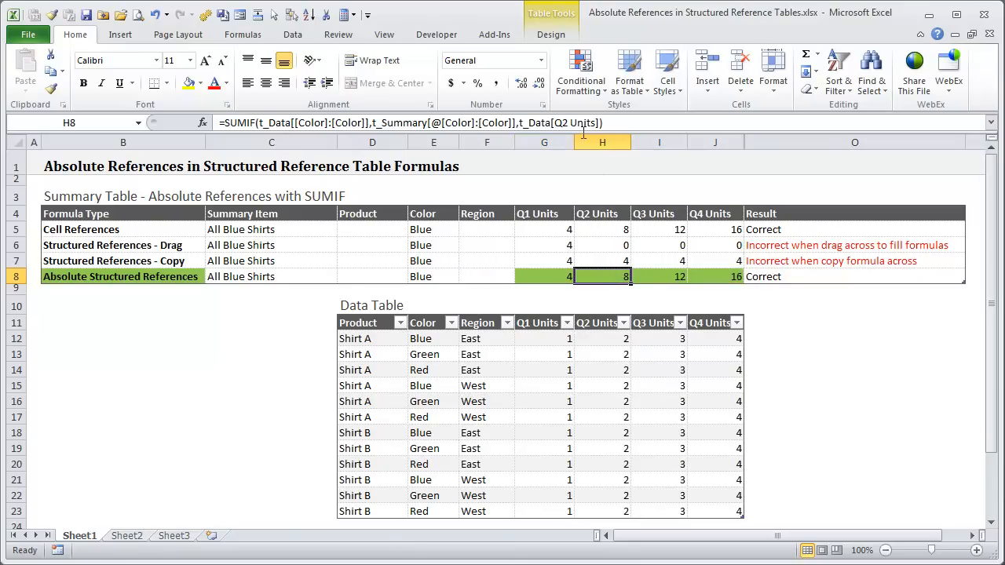
mouse_move(588, 190)
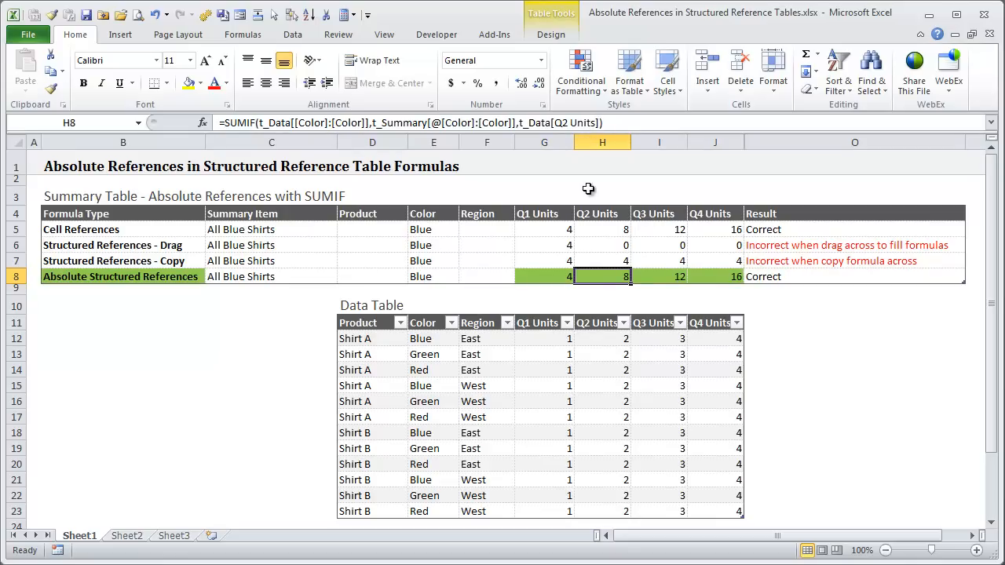
double_click(602, 276)
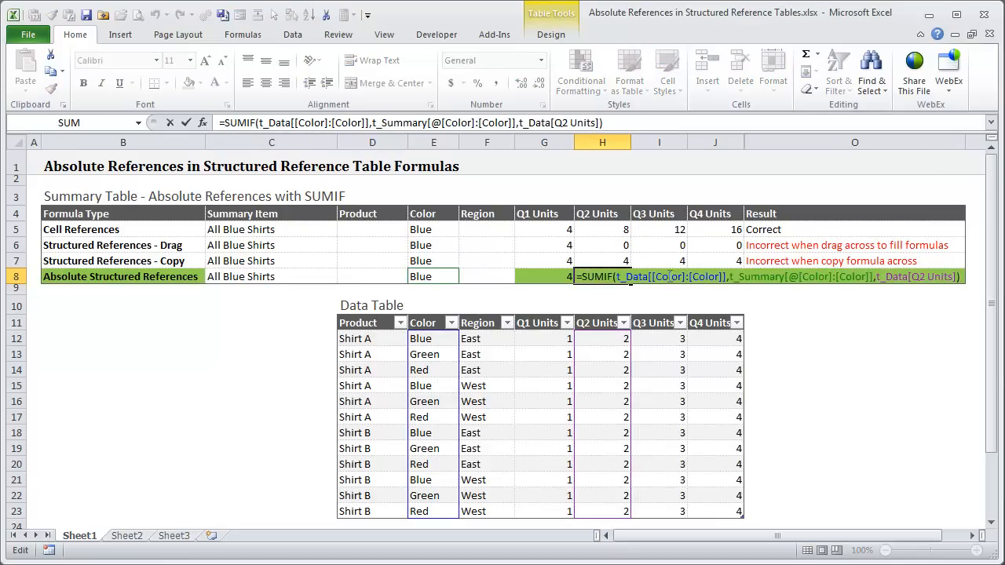
key(Return)
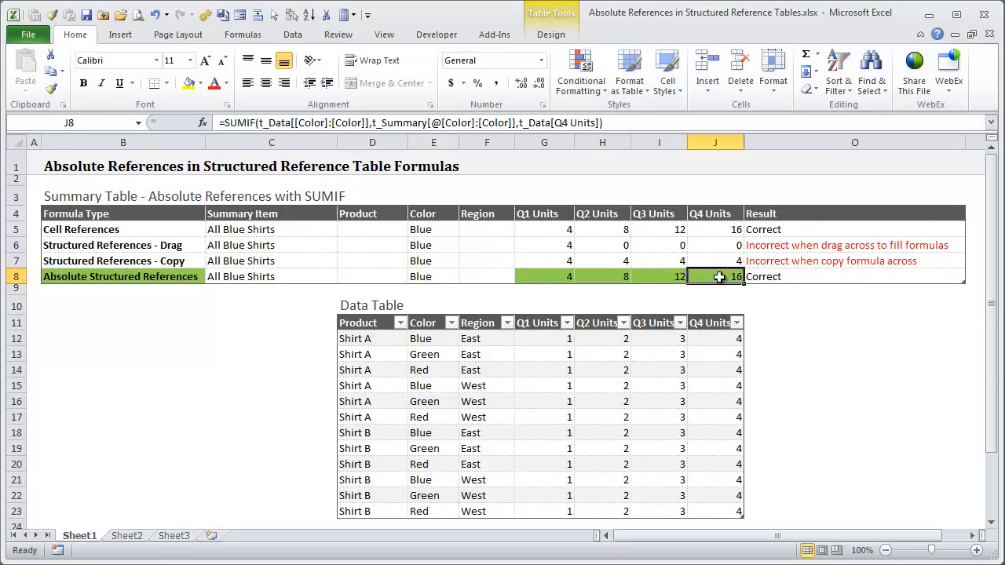